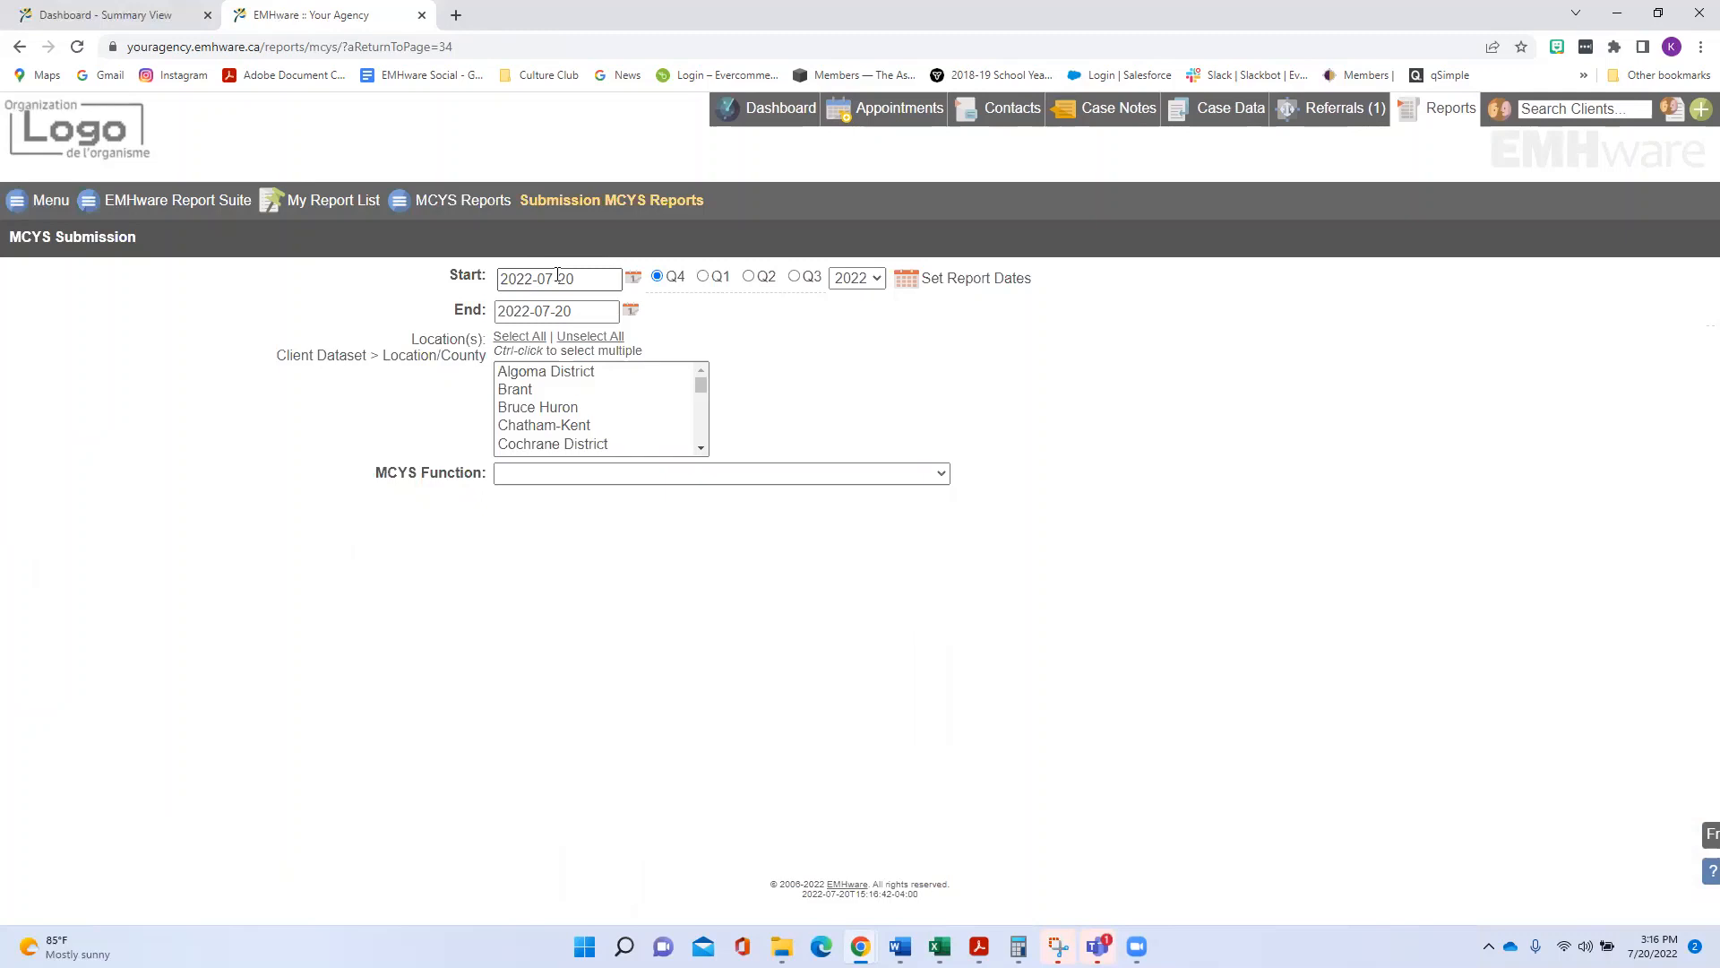
Choose 'A348 - Brief Services' as the MCYS Function for the submission report
left_click(720, 473)
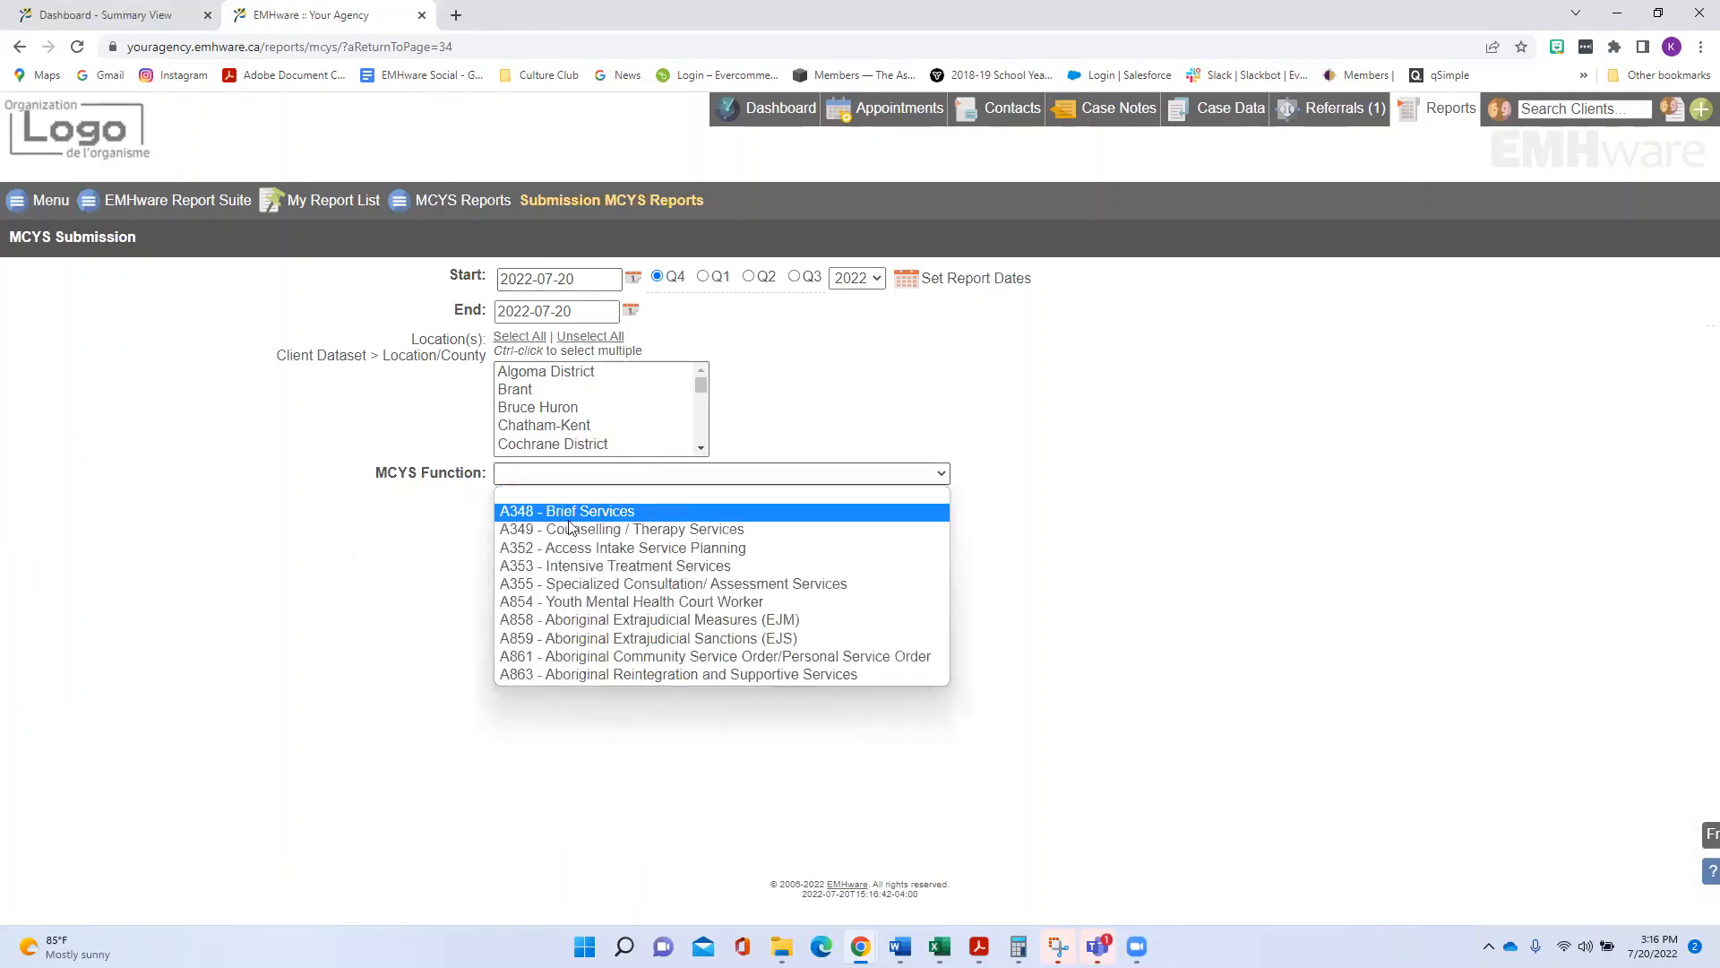
mouse_move(568, 511)
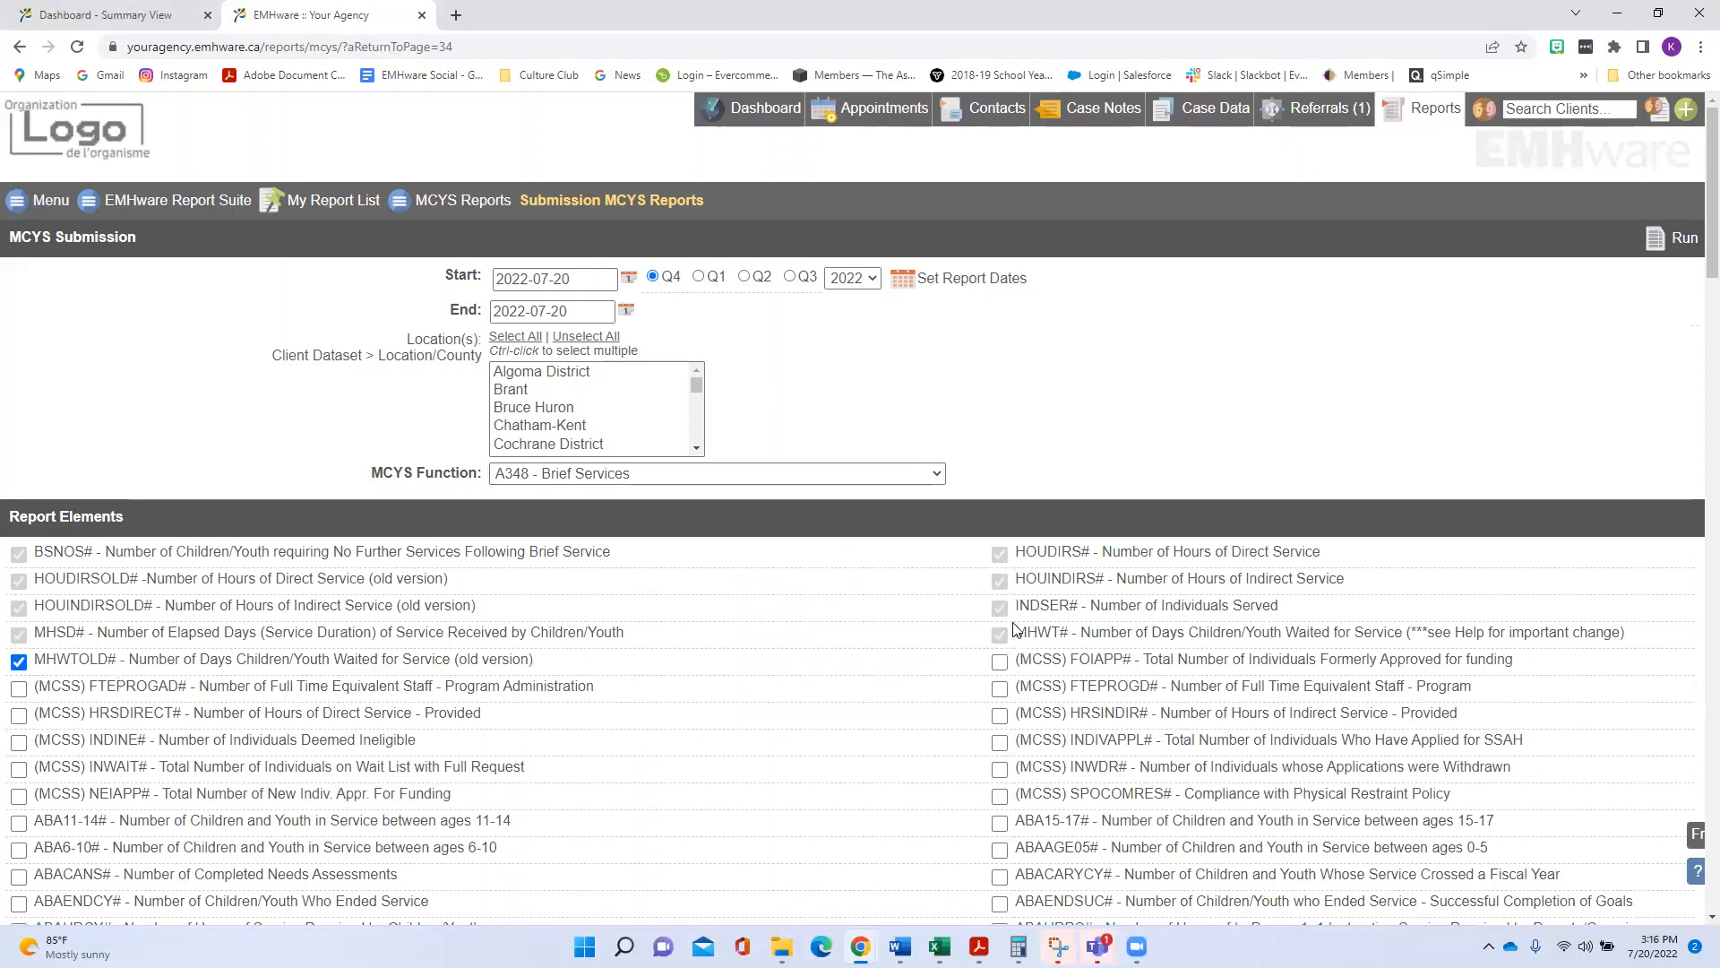
mouse_move(1075, 568)
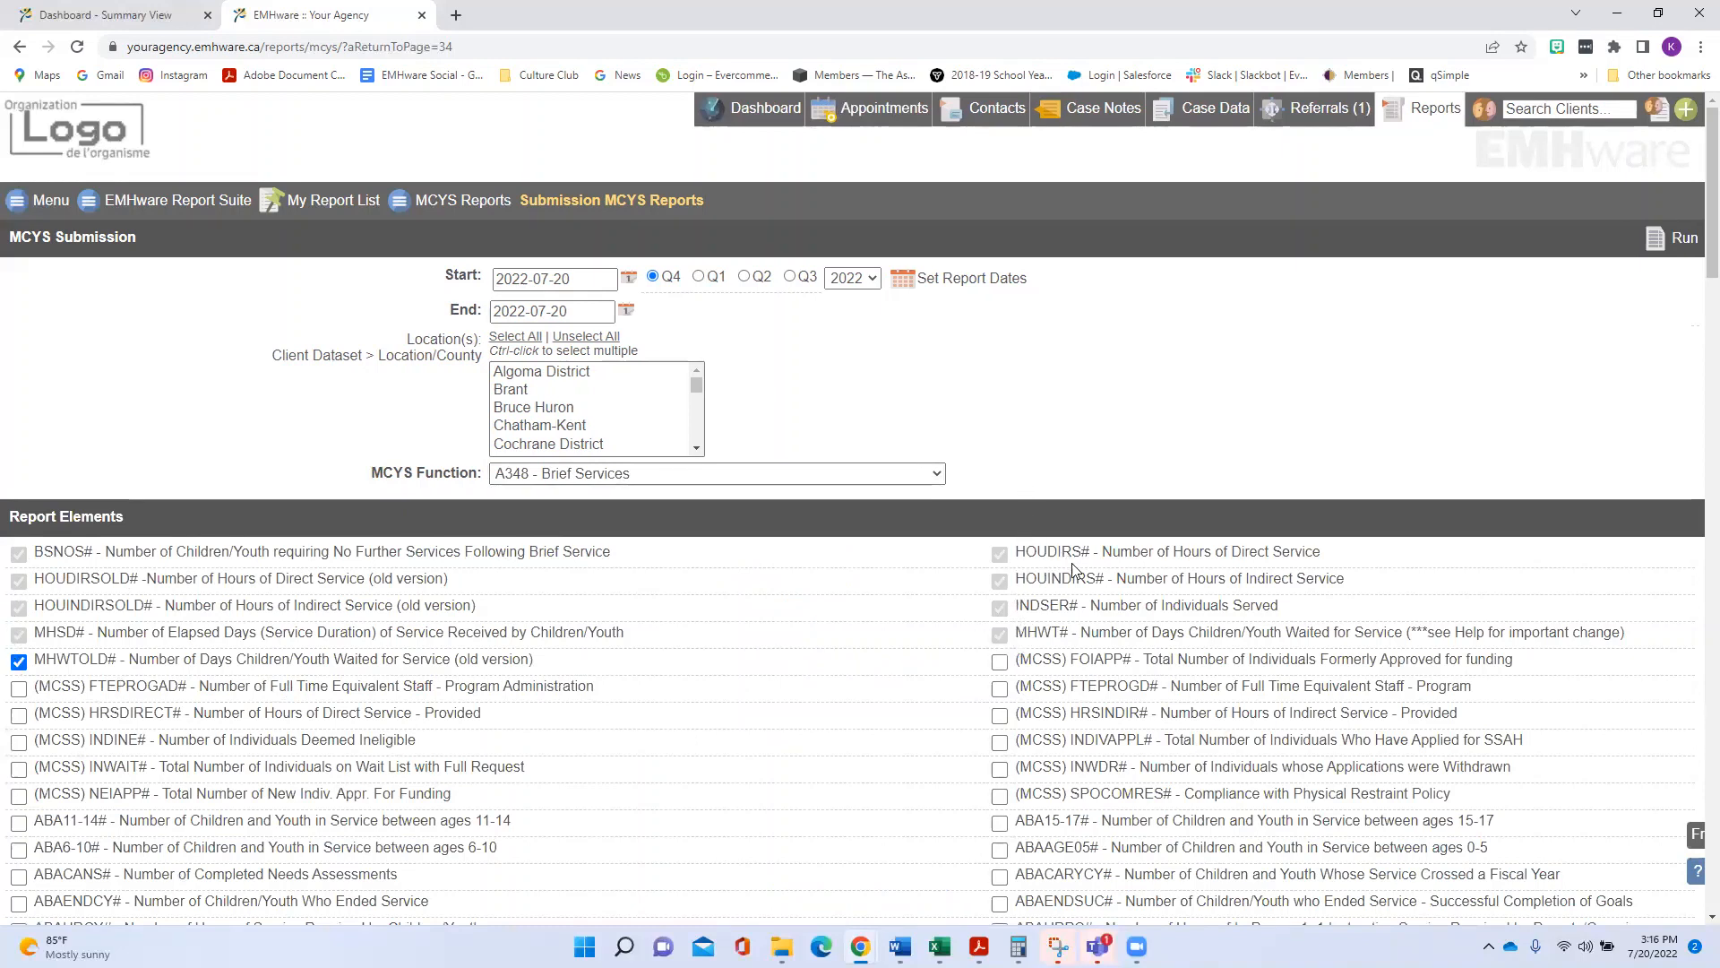
mouse_move(231, 547)
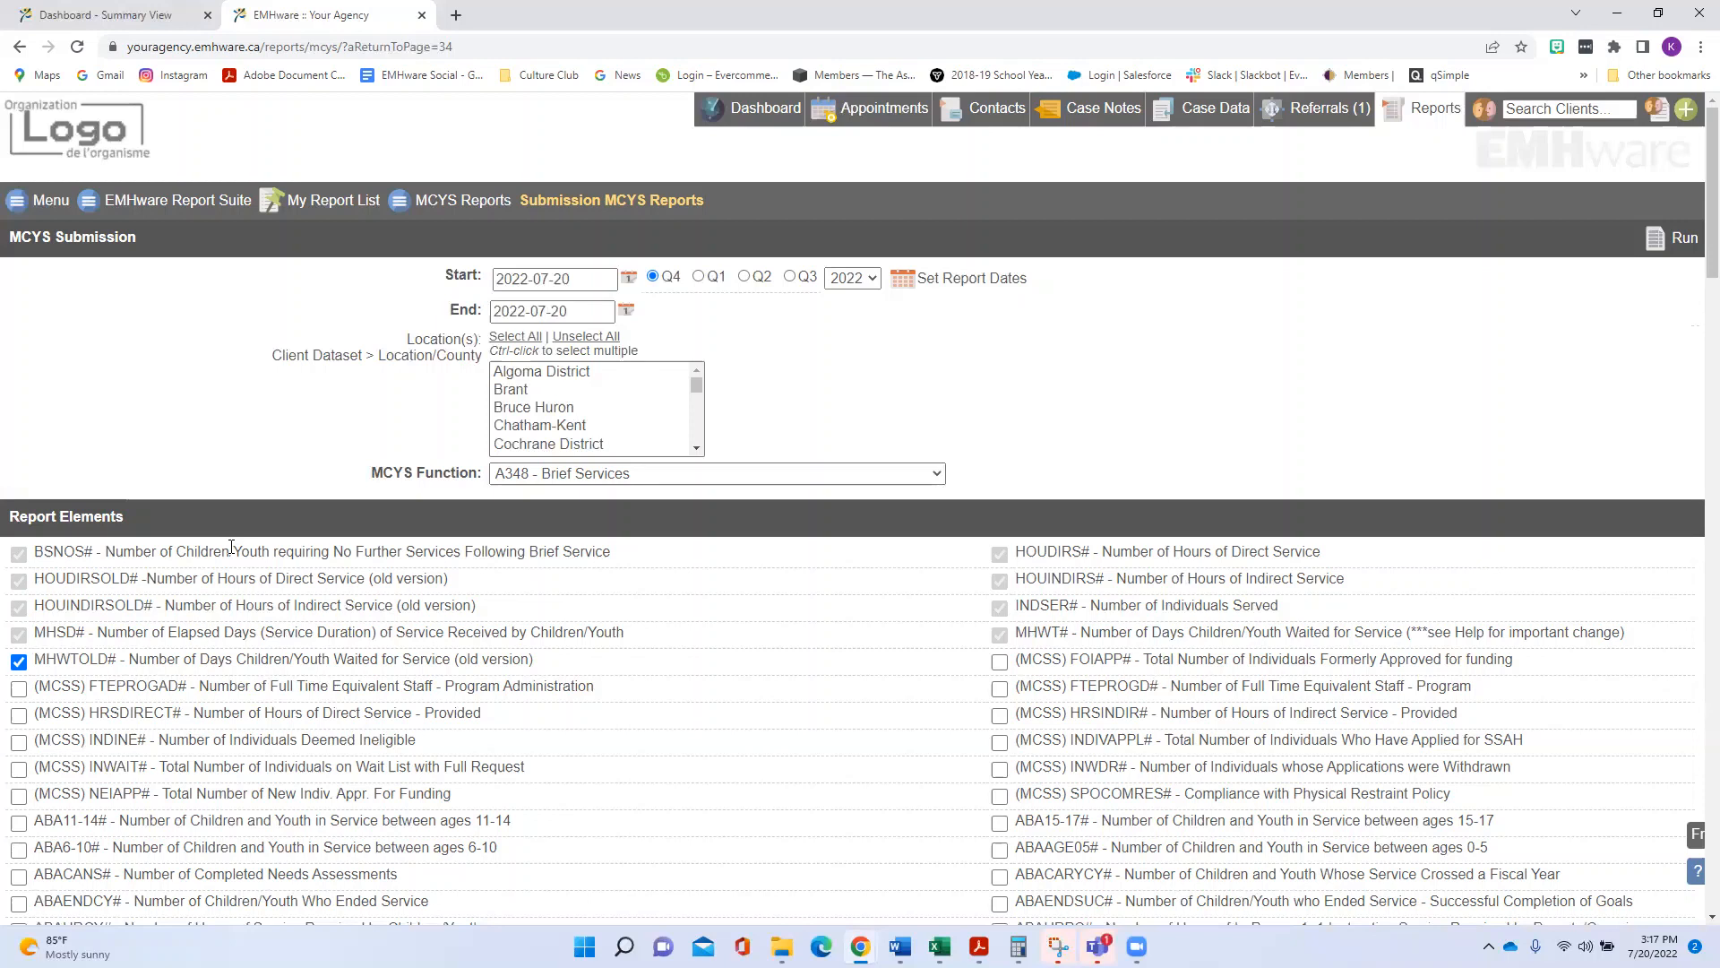
mouse_move(710, 276)
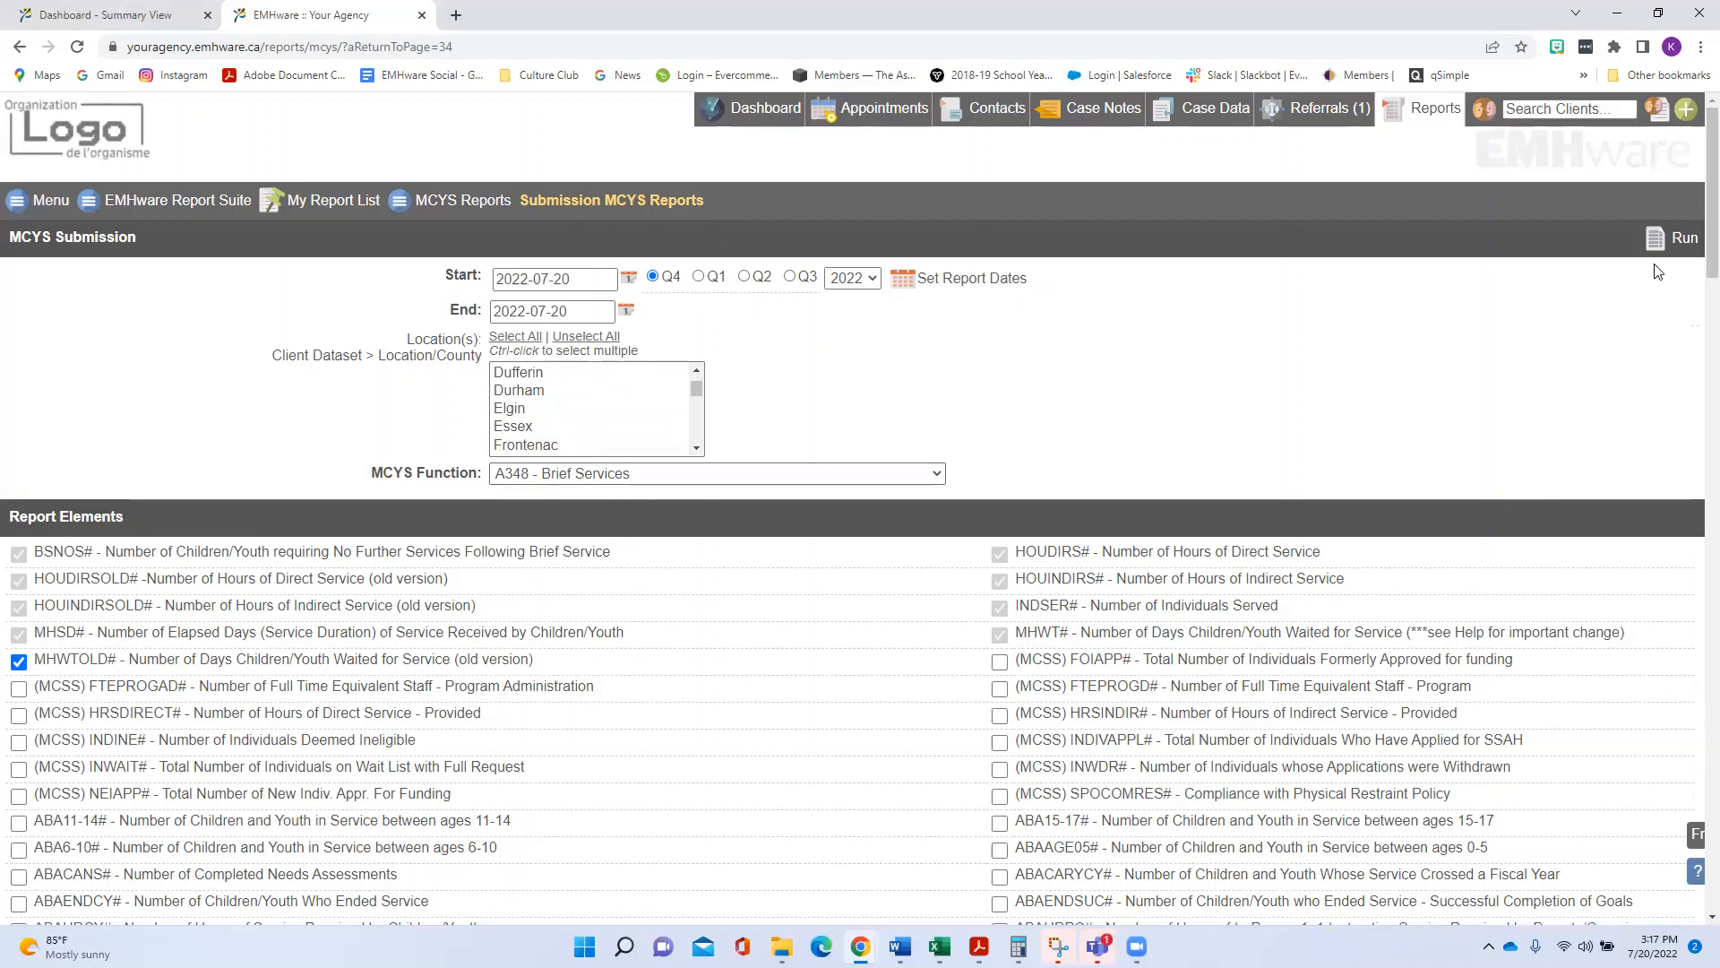
mouse_move(1662, 260)
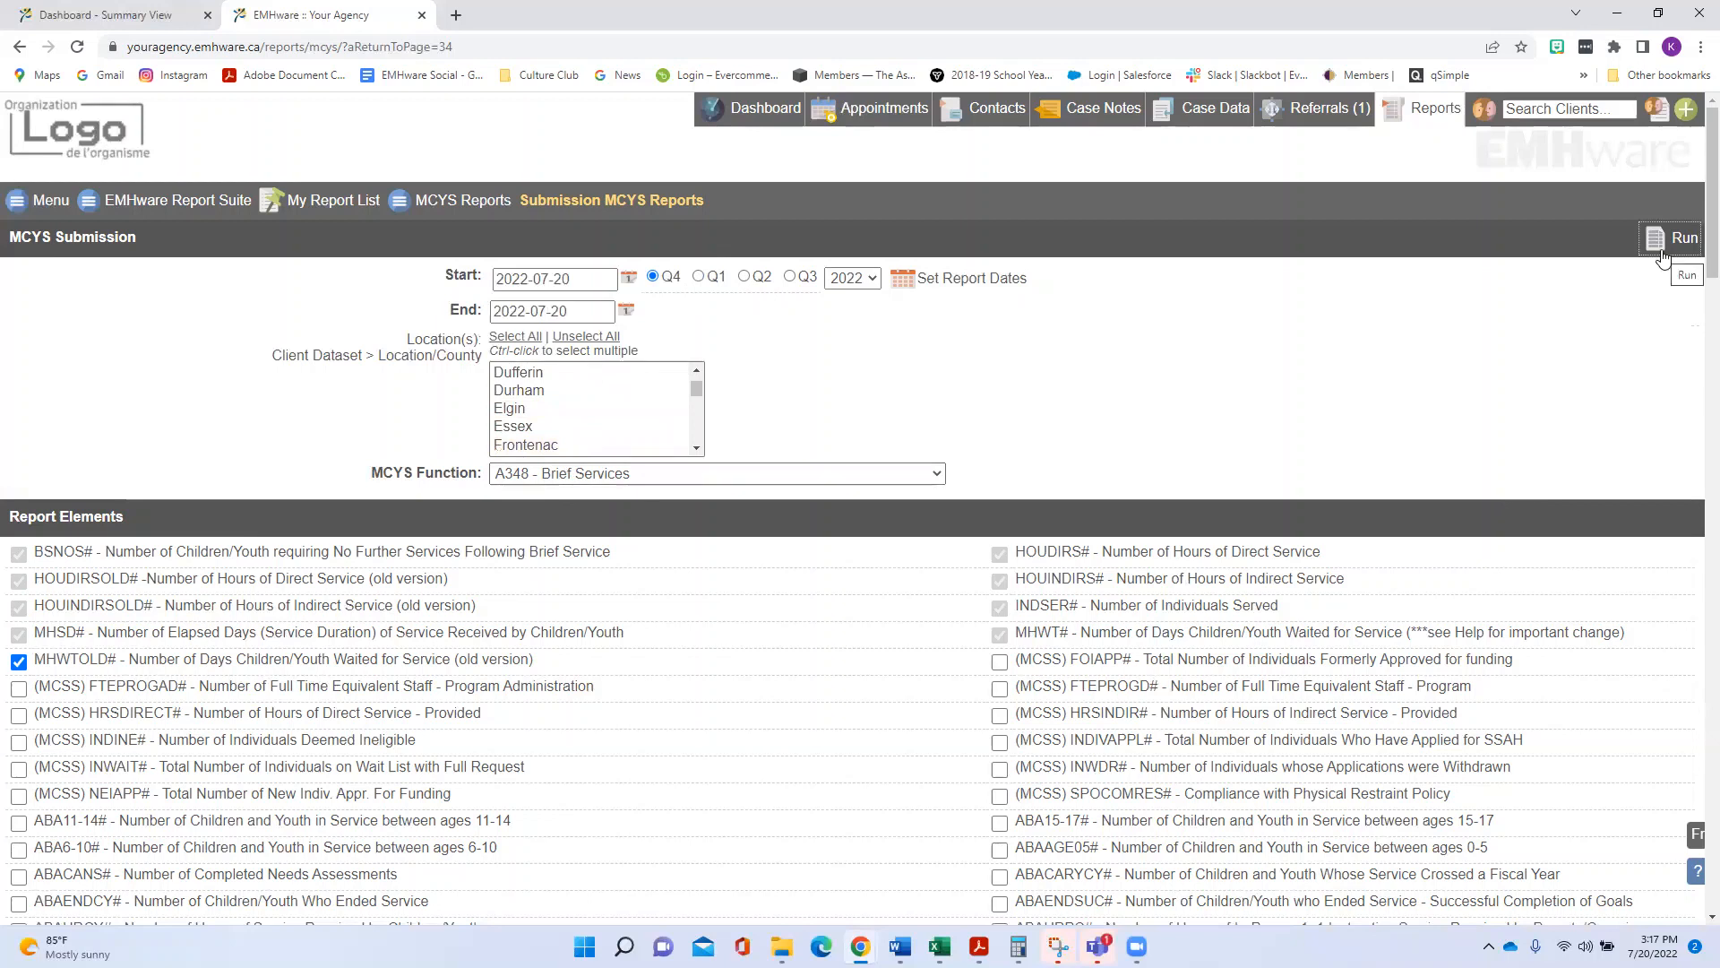